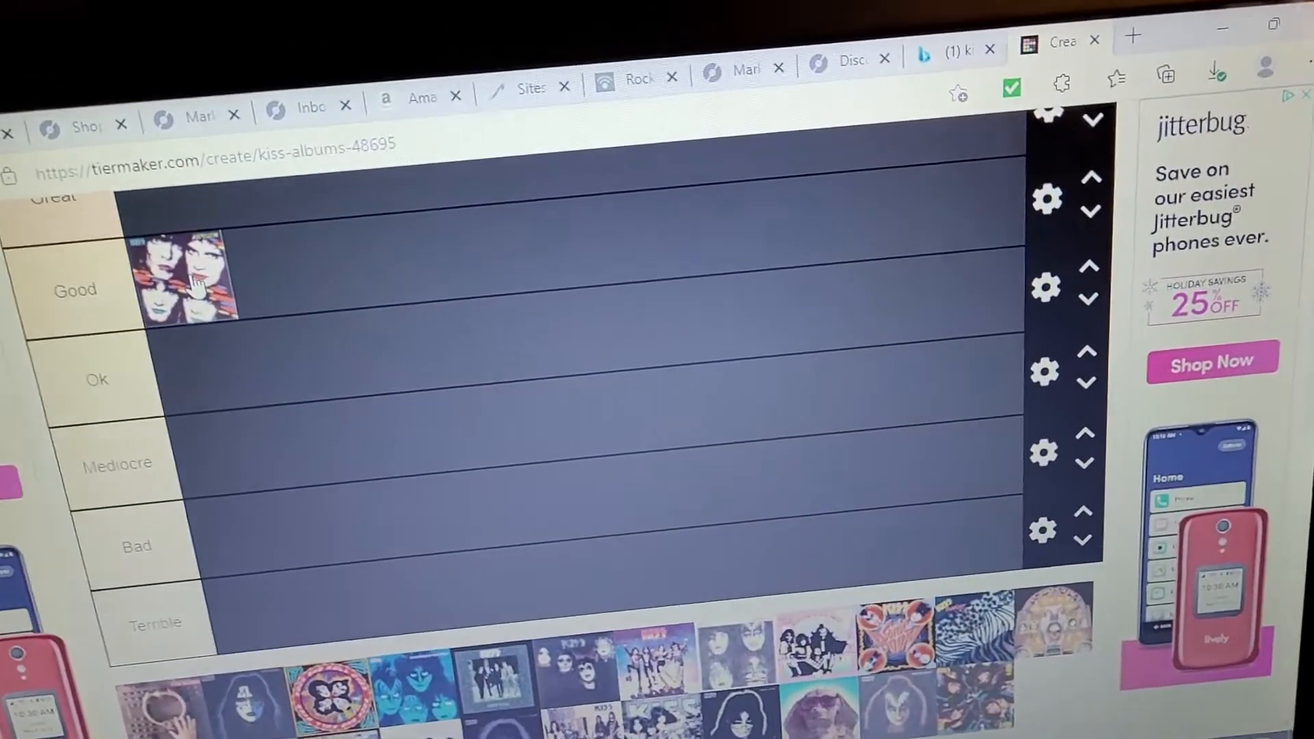
Step: Scroll down to reach the image pool below the tier rows
{"action": "scroll", "scroll_direction": "down", "scroll_amount": 3}
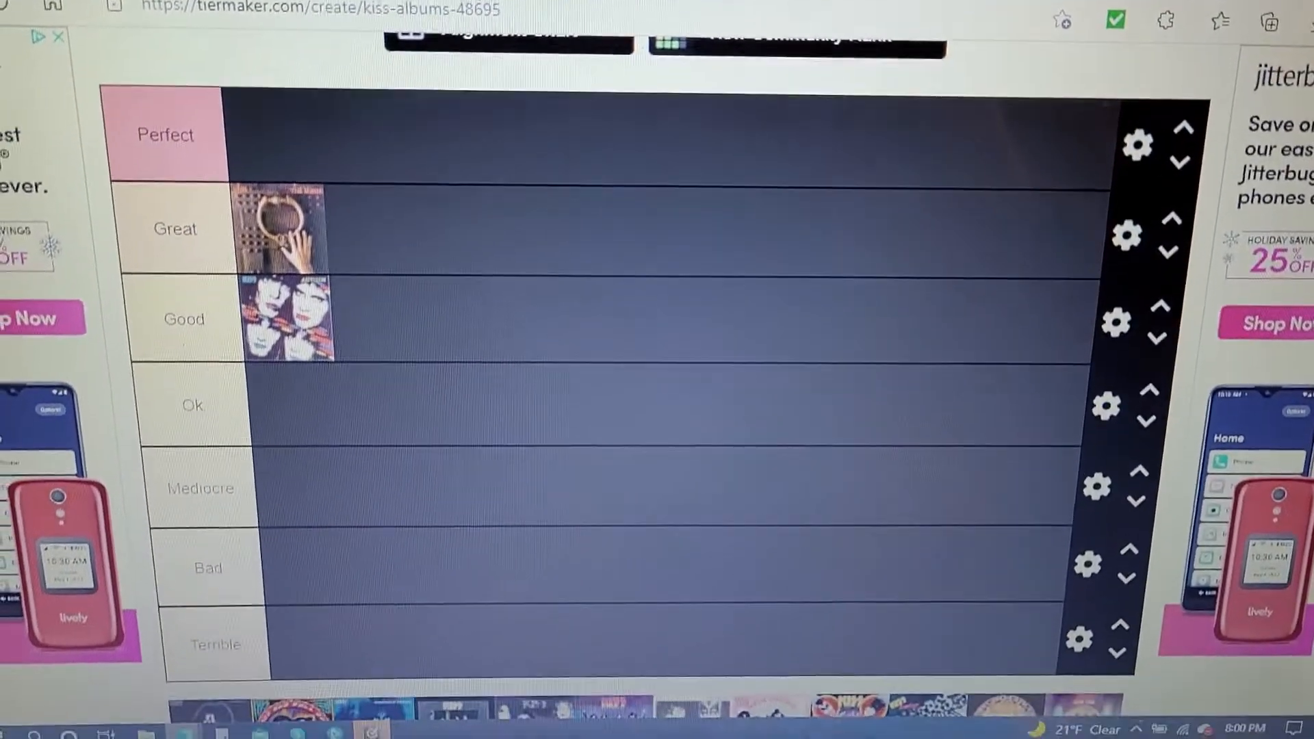
{"action": "scroll", "scroll_direction": "down", "scroll_amount": 3}
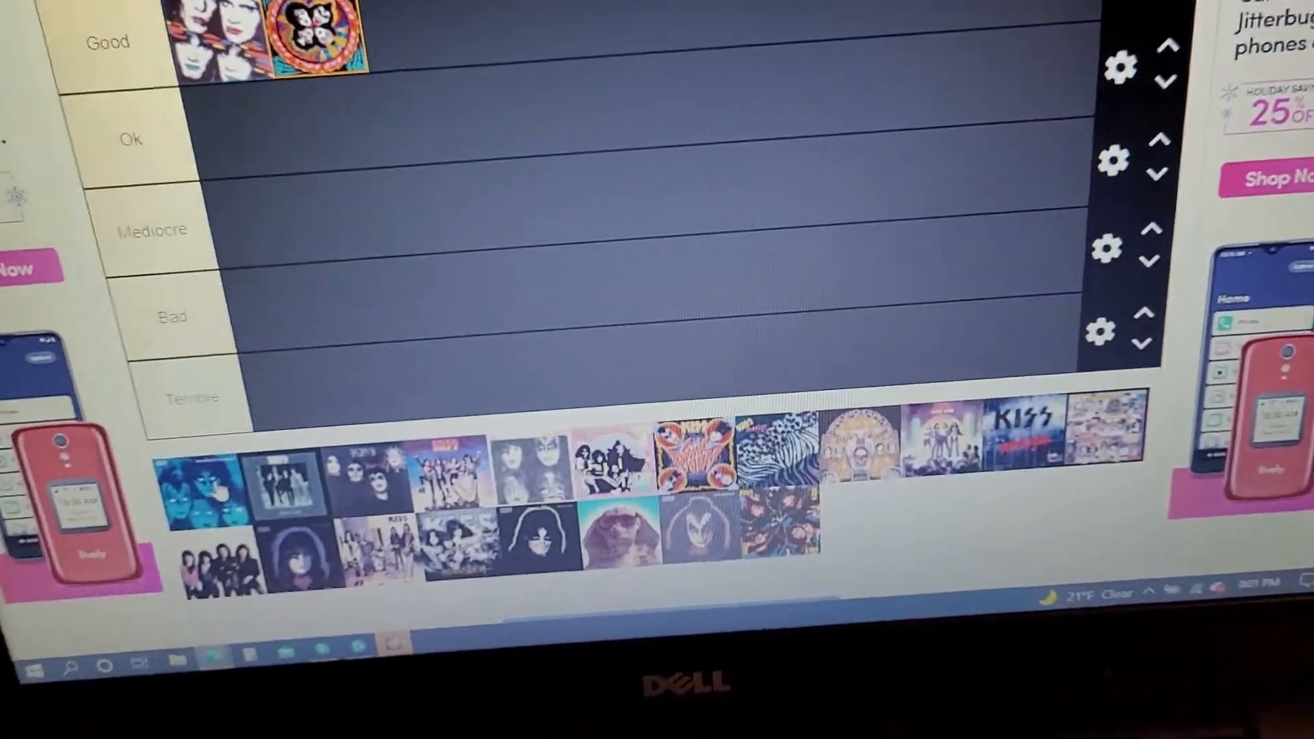
Step: Skip the video advertisement playing below the tier list
{"action": "scroll", "scroll_direction": "down", "scroll_amount": 3}
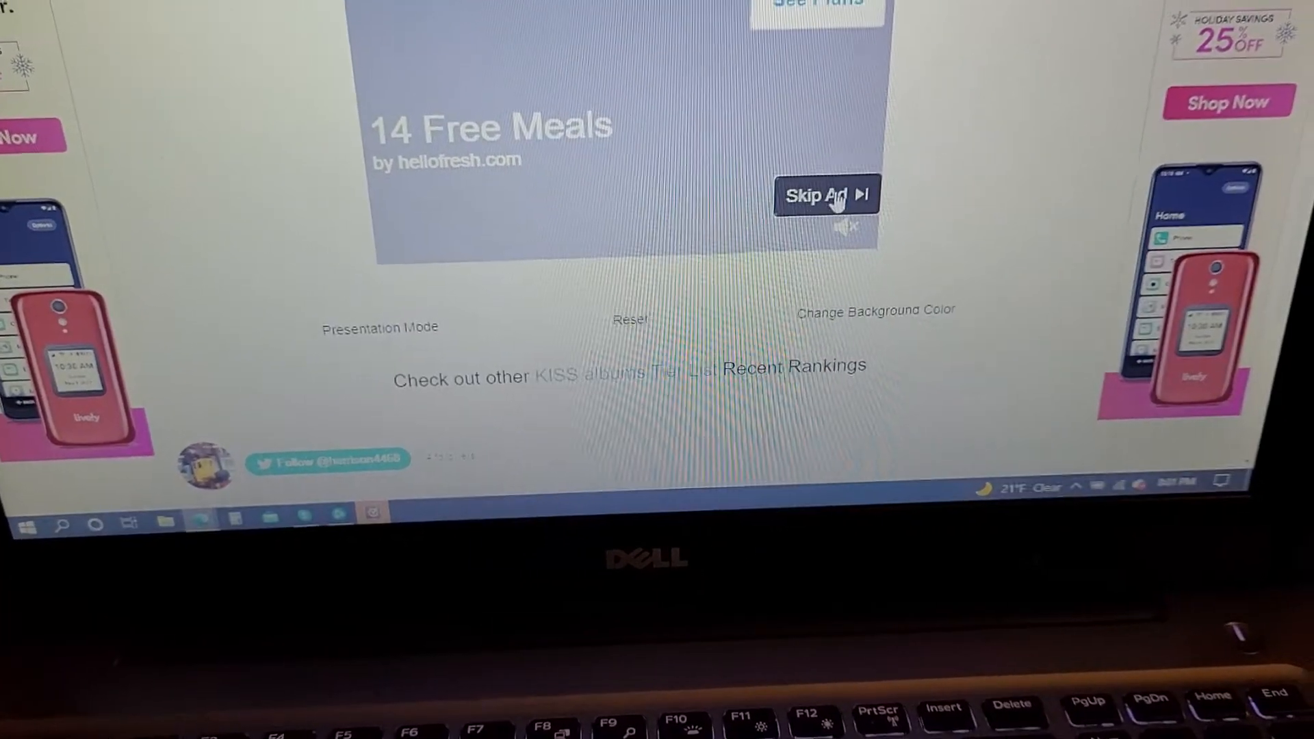
{"action": "left_click", "coordinate": [819, 195]}
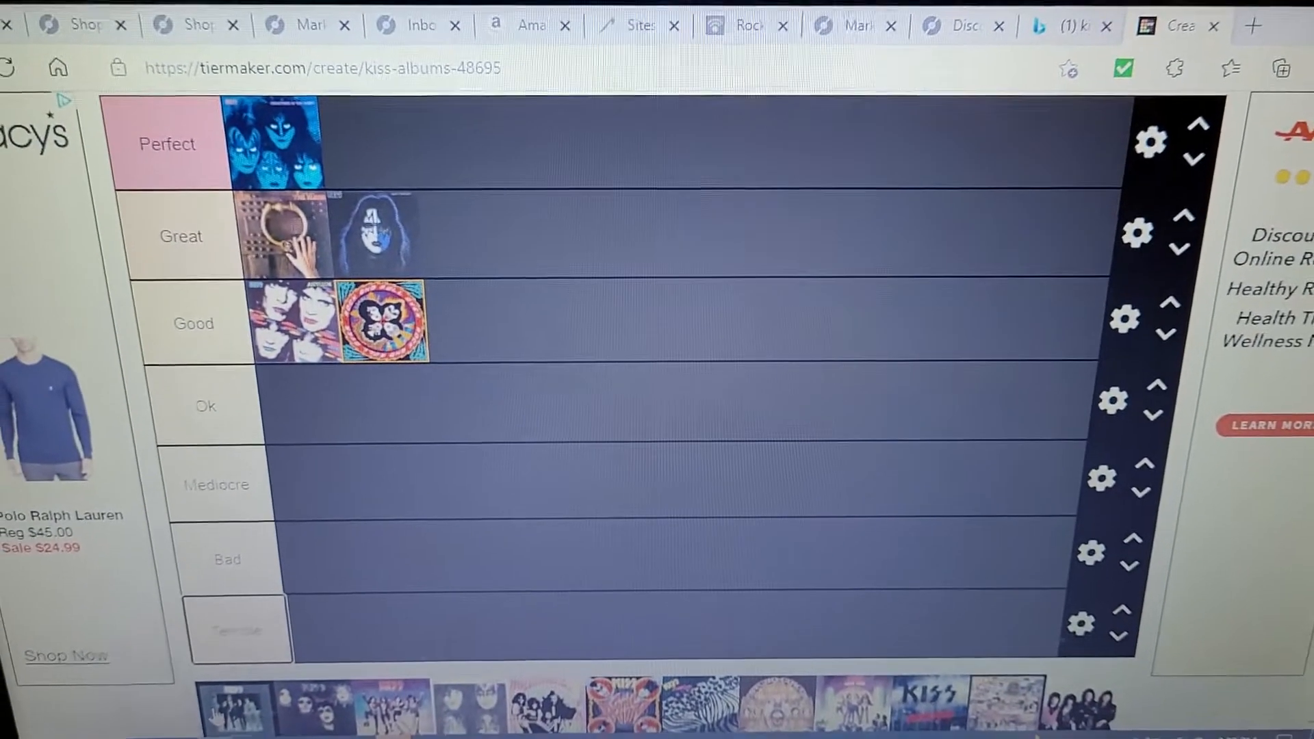
{"action": "scroll", "scroll_direction": "down", "scroll_amount": 3}
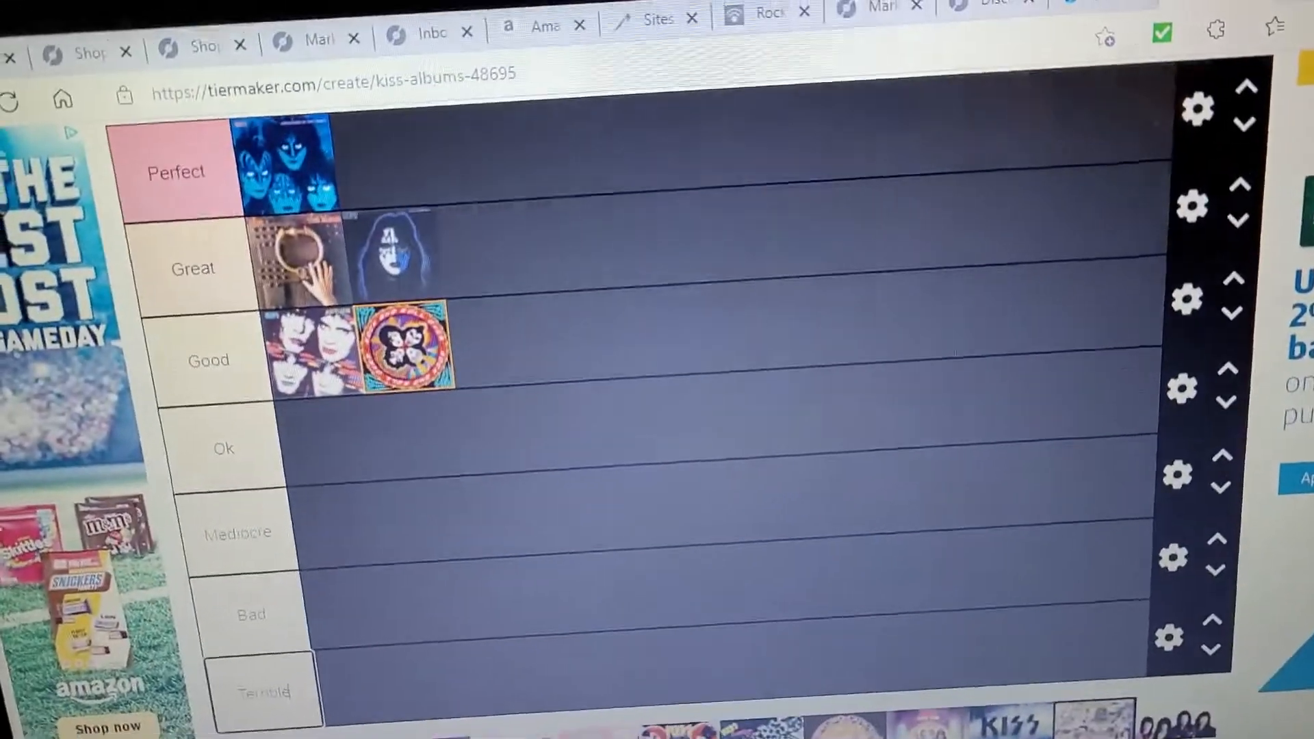
{"action": "scroll", "scroll_direction": "down", "scroll_amount": 3}
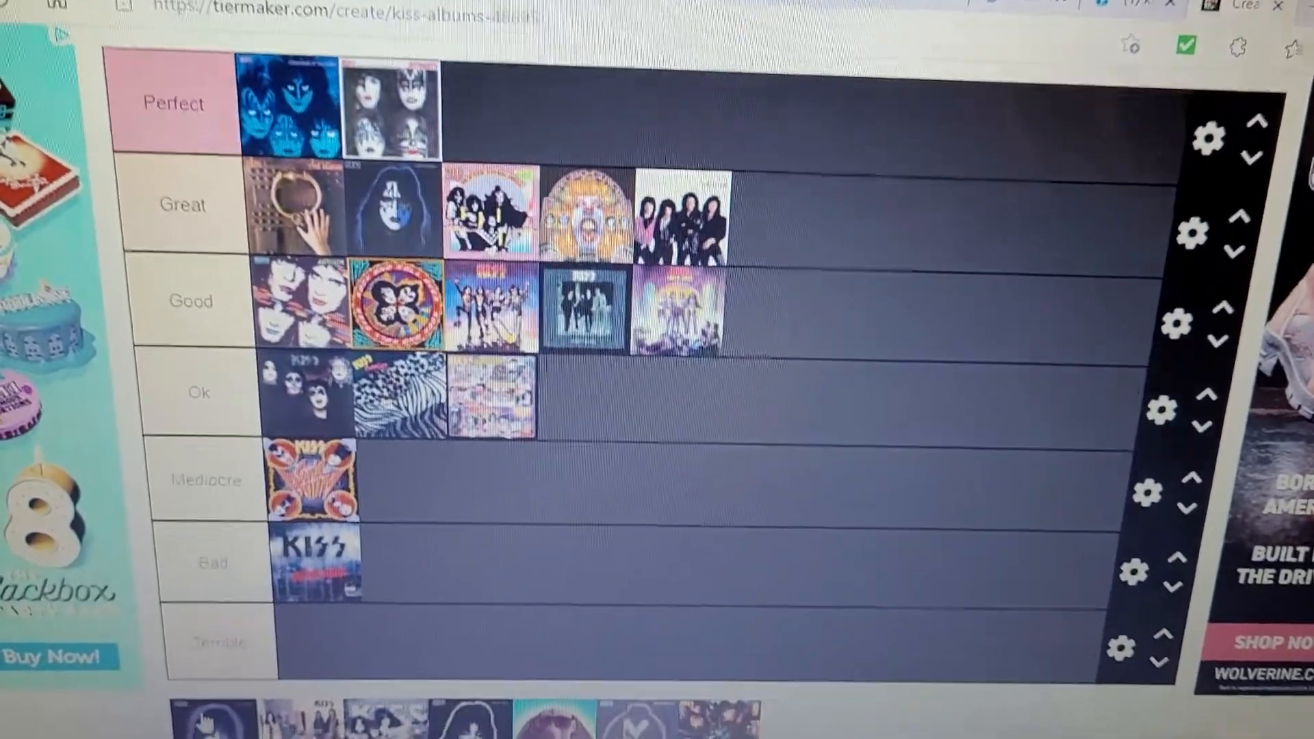
Step: Scroll down toward the unranked album covers in the pool
{"action": "scroll", "scroll_direction": "down", "scroll_amount": 3}
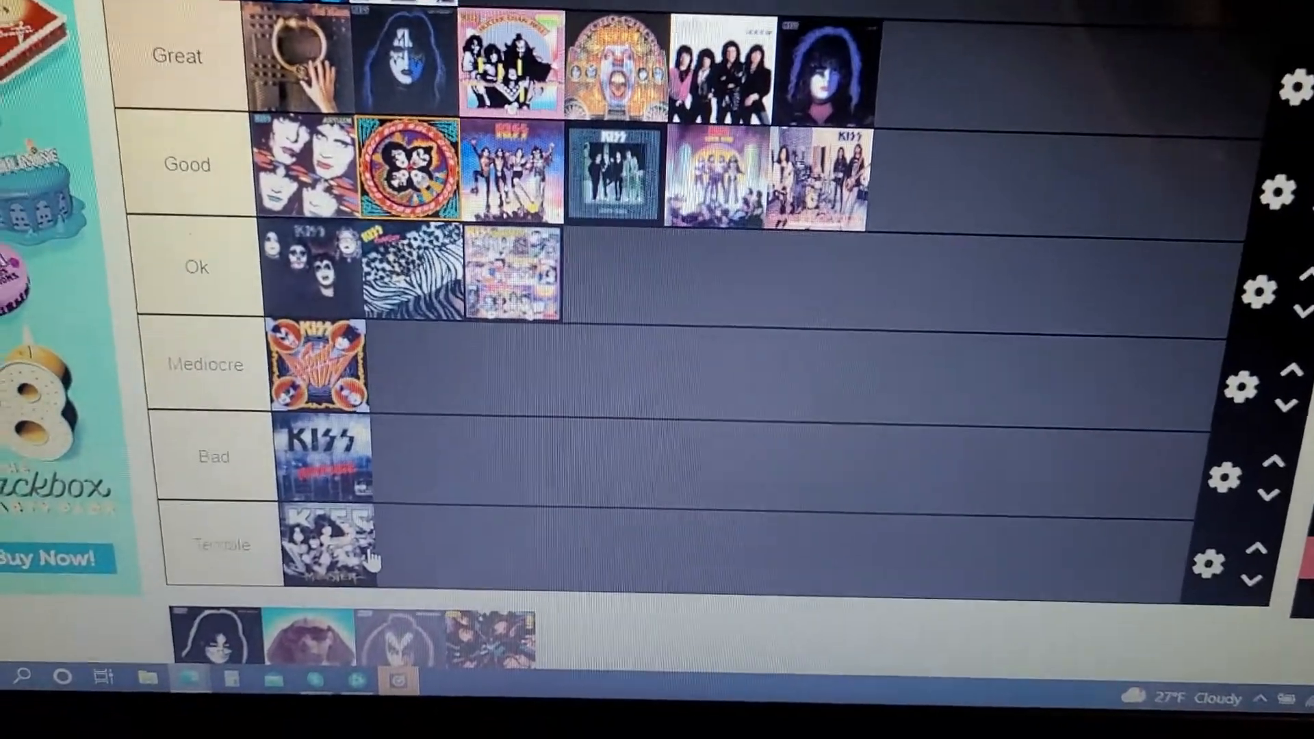
{"action": "scroll", "scroll_direction": "down", "scroll_amount": 3}
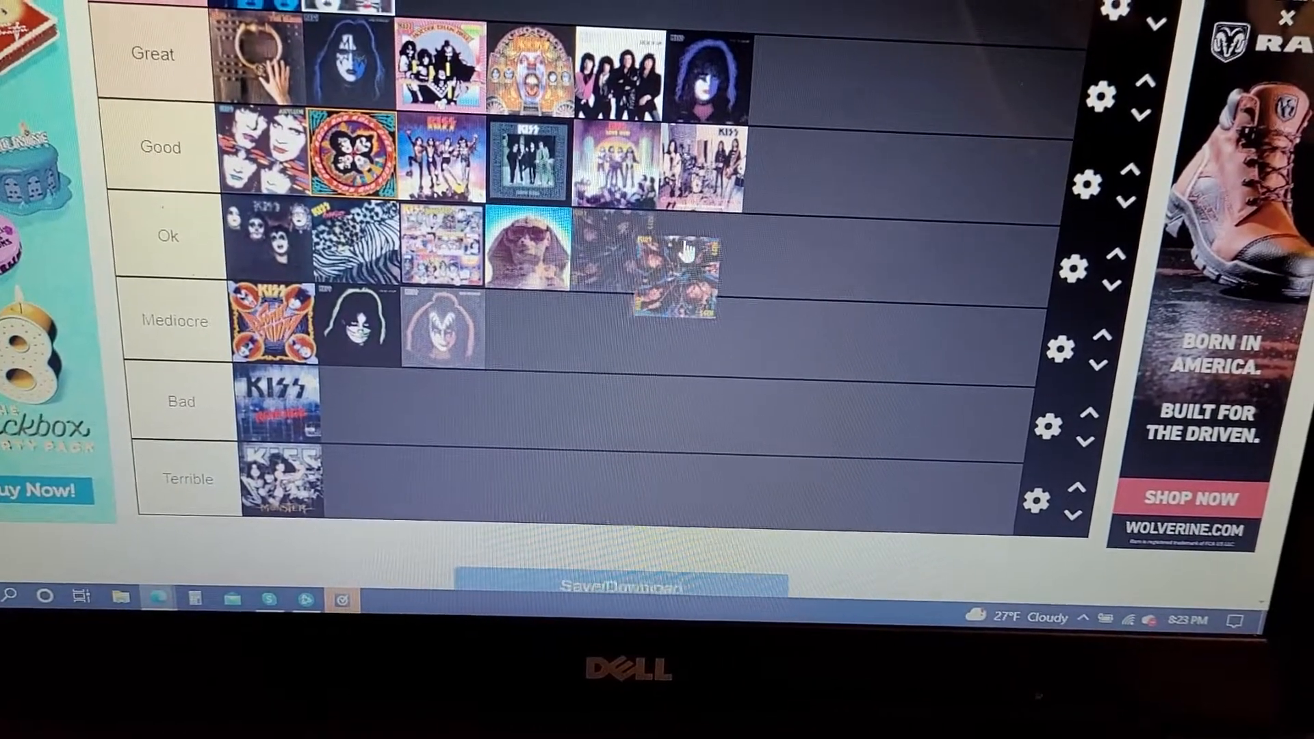
Step: Place the dark multicoloured cover at the end of the Ok row as its fifth entry
{"action": "left_click_drag", "start_coordinate": [674, 272], "coordinate": [872, 265]}
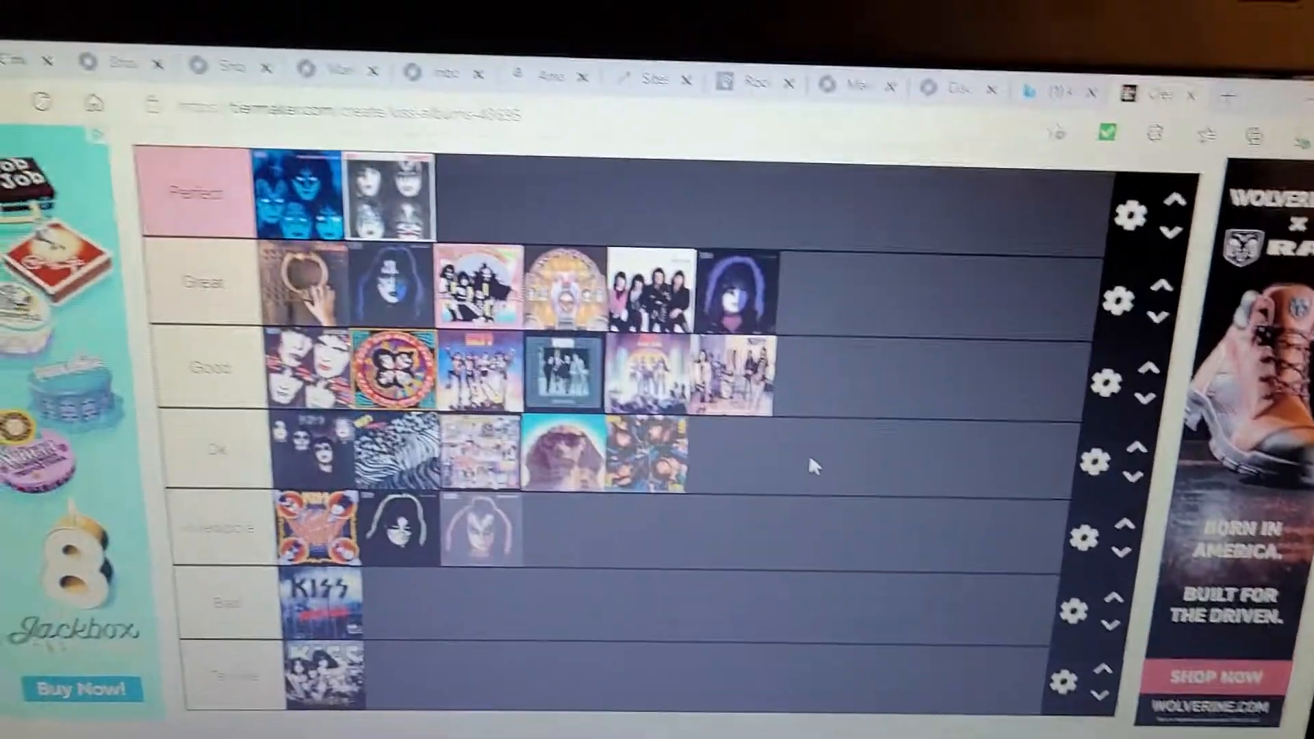
{"action": "scroll", "scroll_direction": "down", "scroll_amount": 3}
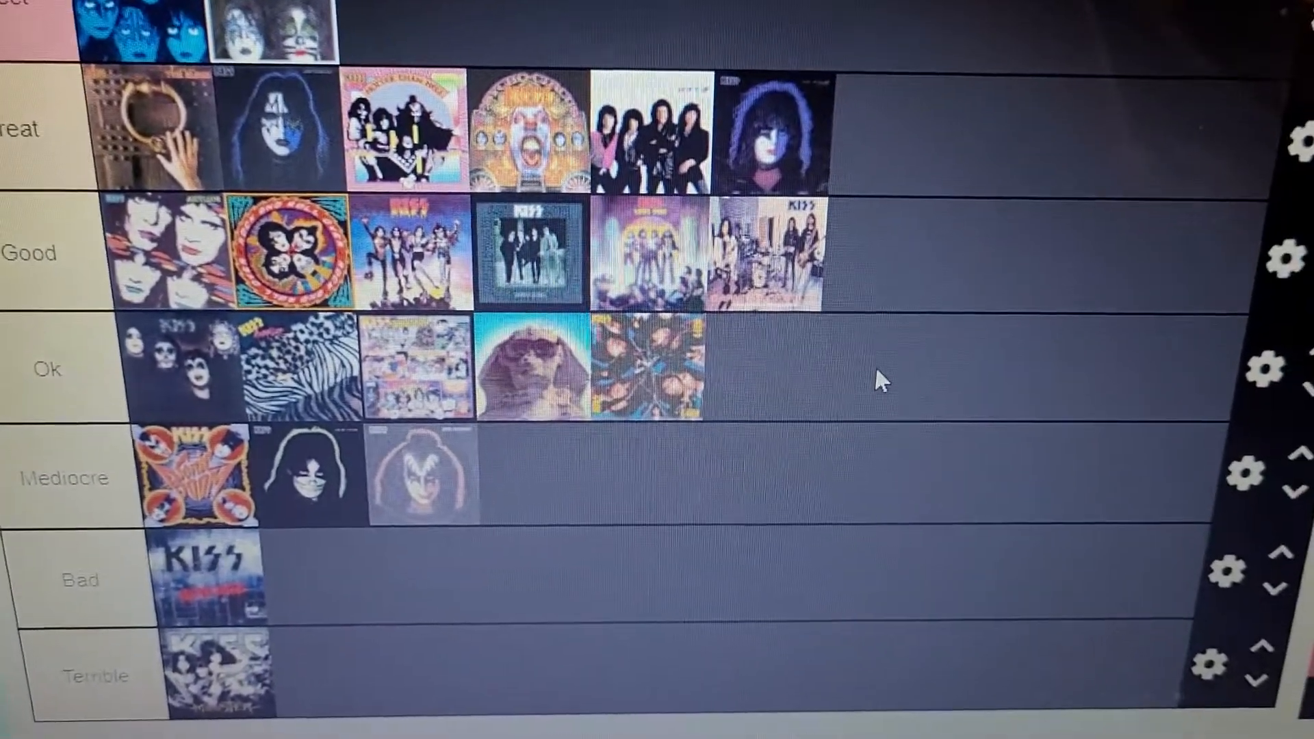
{"action": "scroll", "scroll_direction": "down", "scroll_amount": 3}
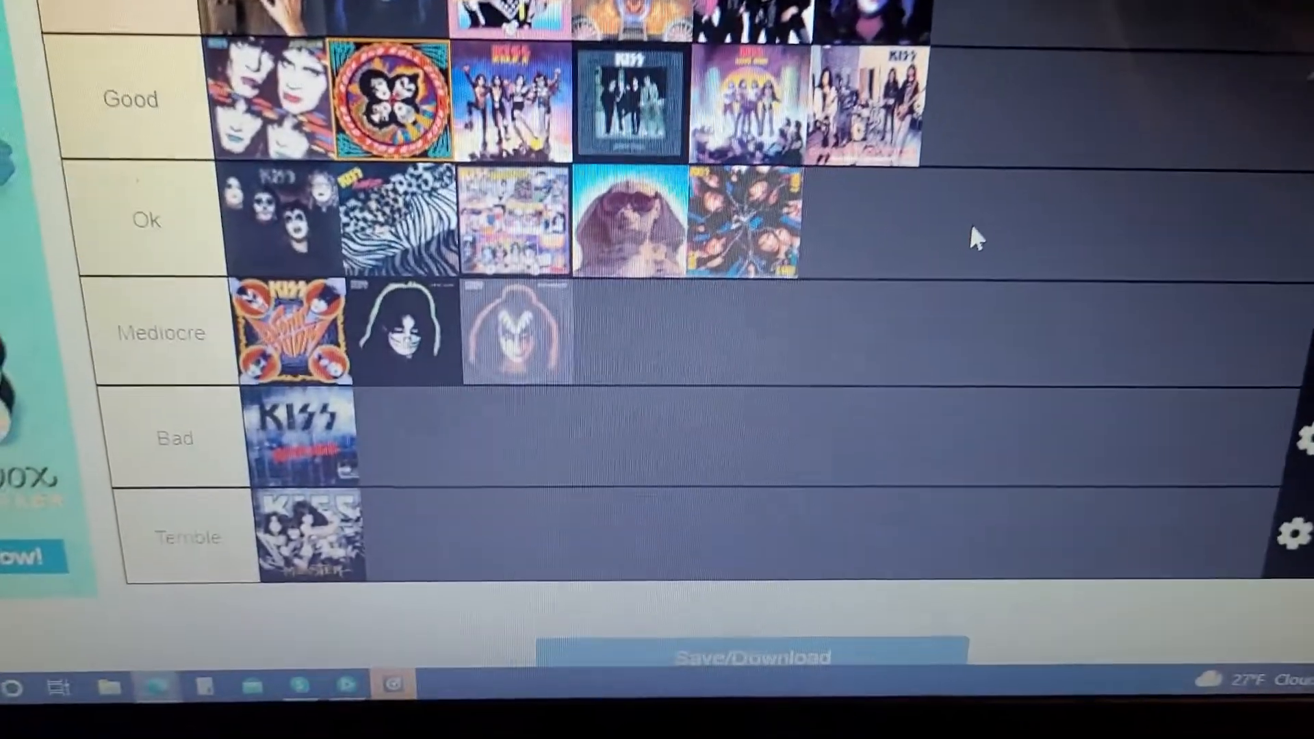